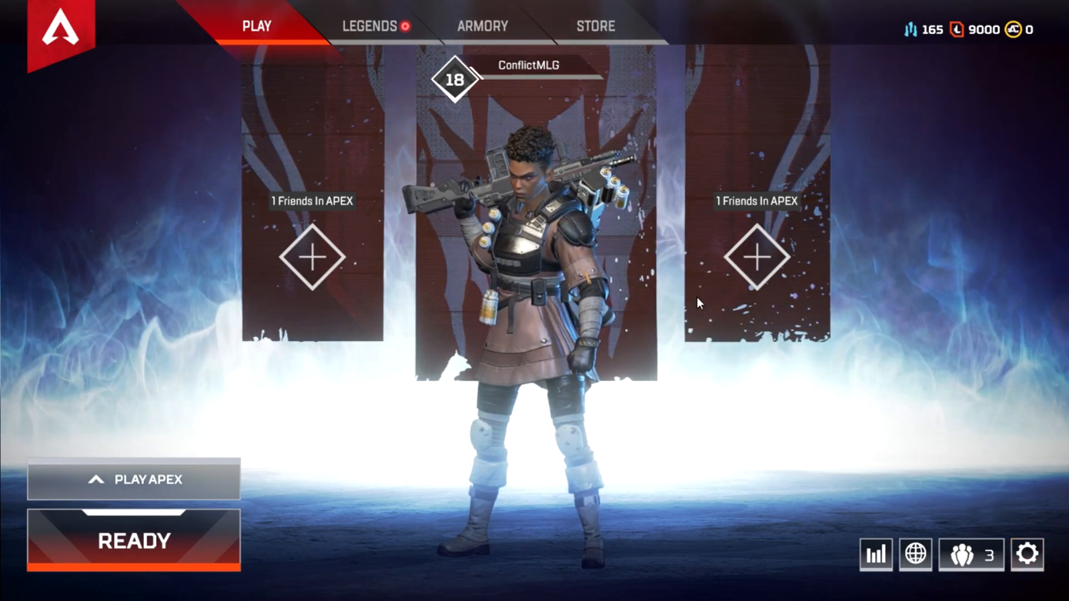
Step: Open the Video settings from the game menu and scroll through the display options
{"action": "key", "text": "Escape"}
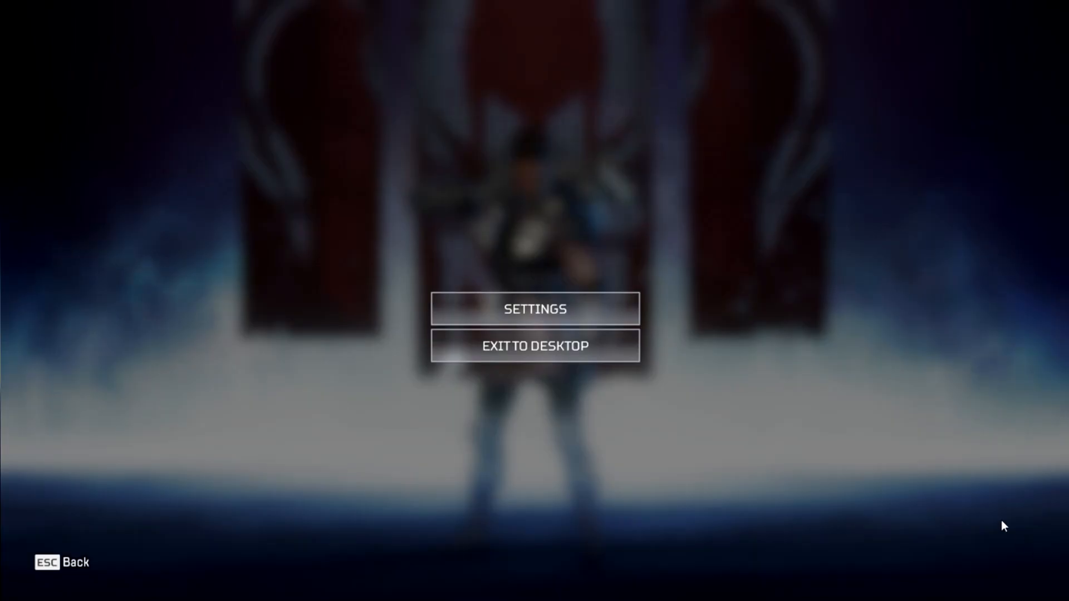
{"action": "left_click", "coordinate": [534, 309]}
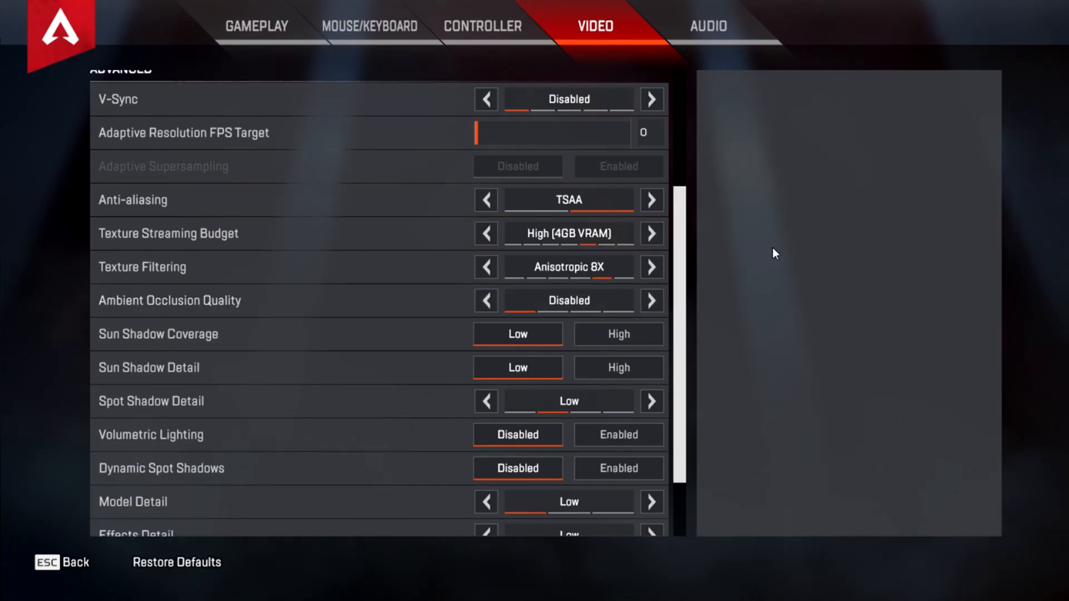
{"action": "mouse_move", "coordinate": [906, 287]}
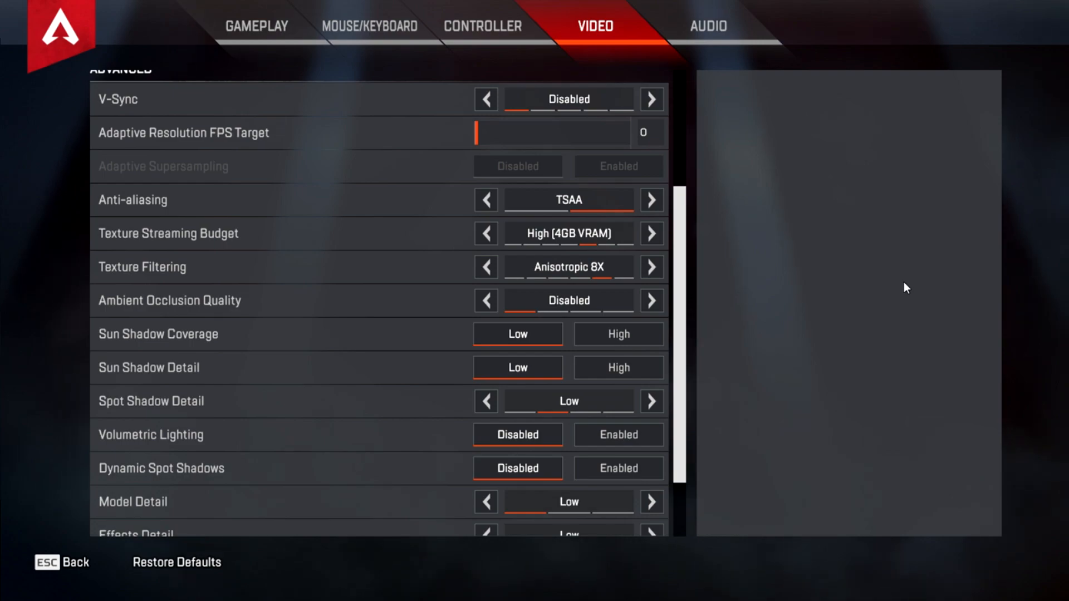
{"action": "mouse_move", "coordinate": [680, 272]}
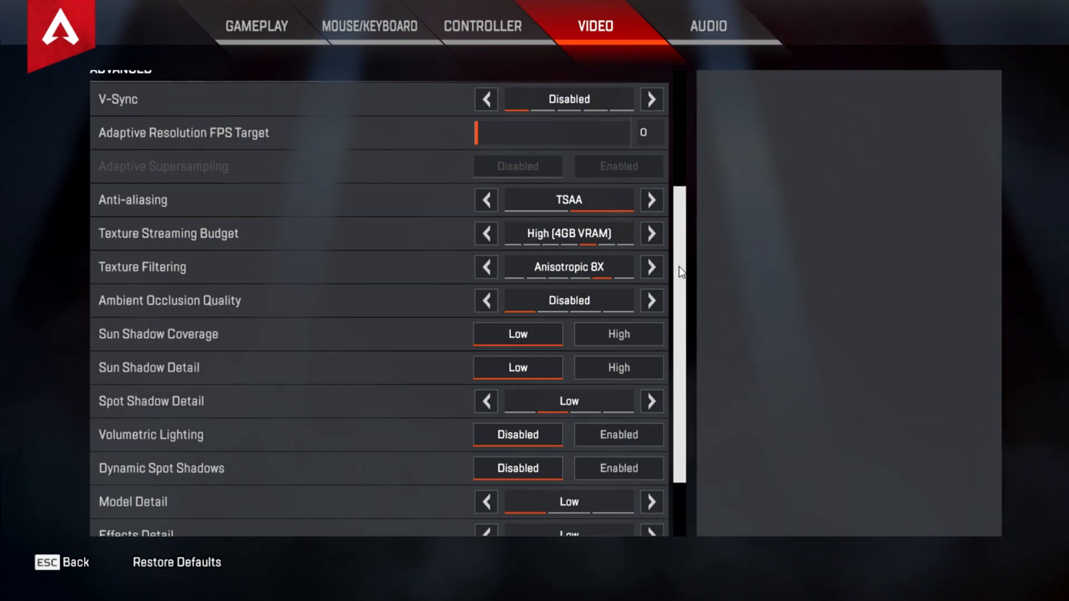
{"action": "scroll", "scroll_direction": "up", "scroll_amount": 3}
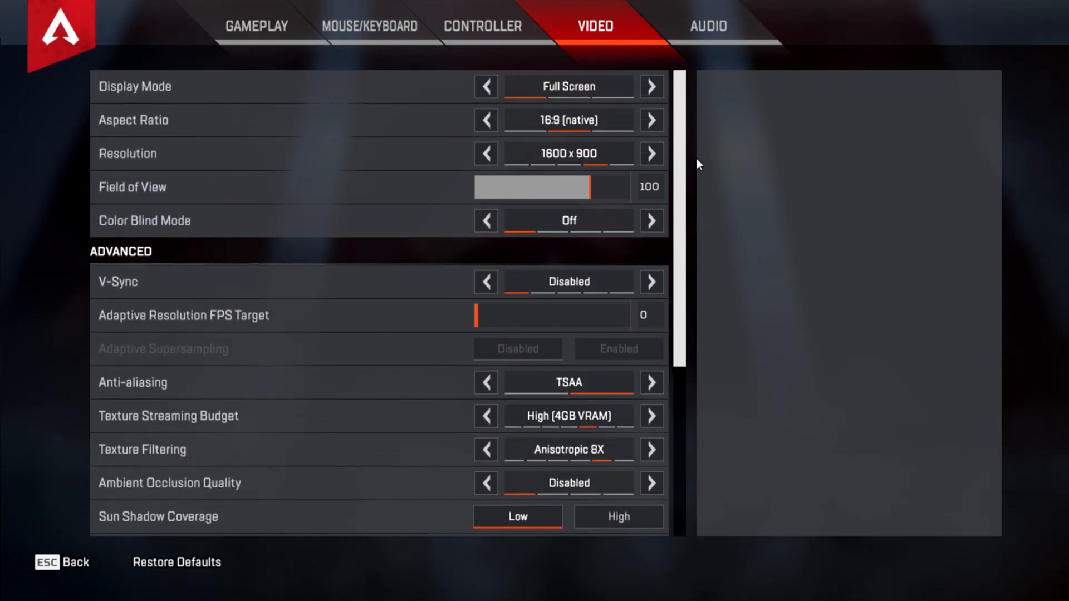
{"action": "mouse_move", "coordinate": [693, 188]}
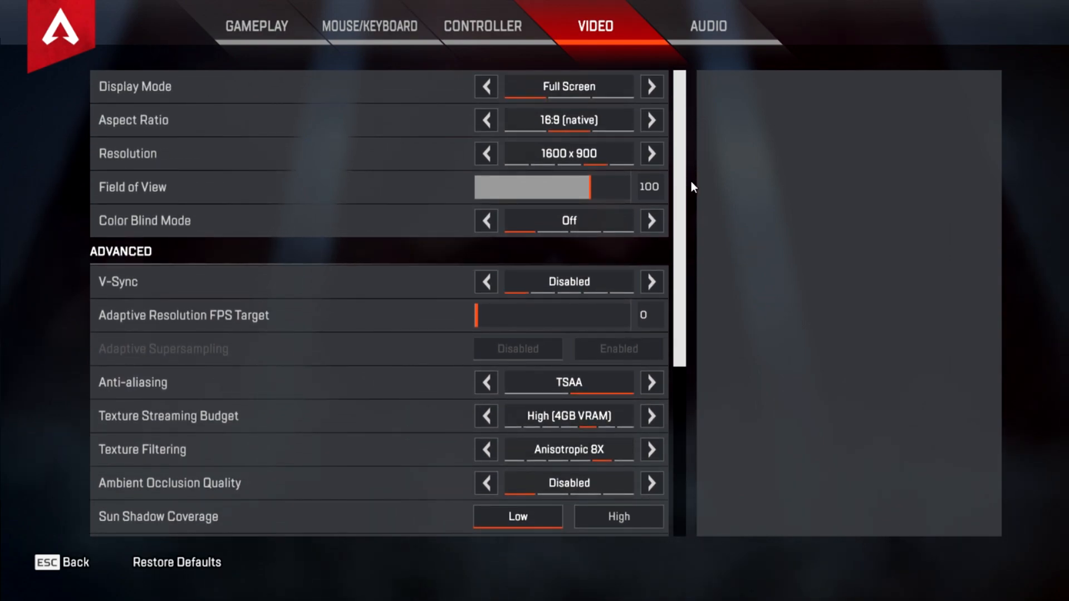
{"action": "mouse_move", "coordinate": [613, 118]}
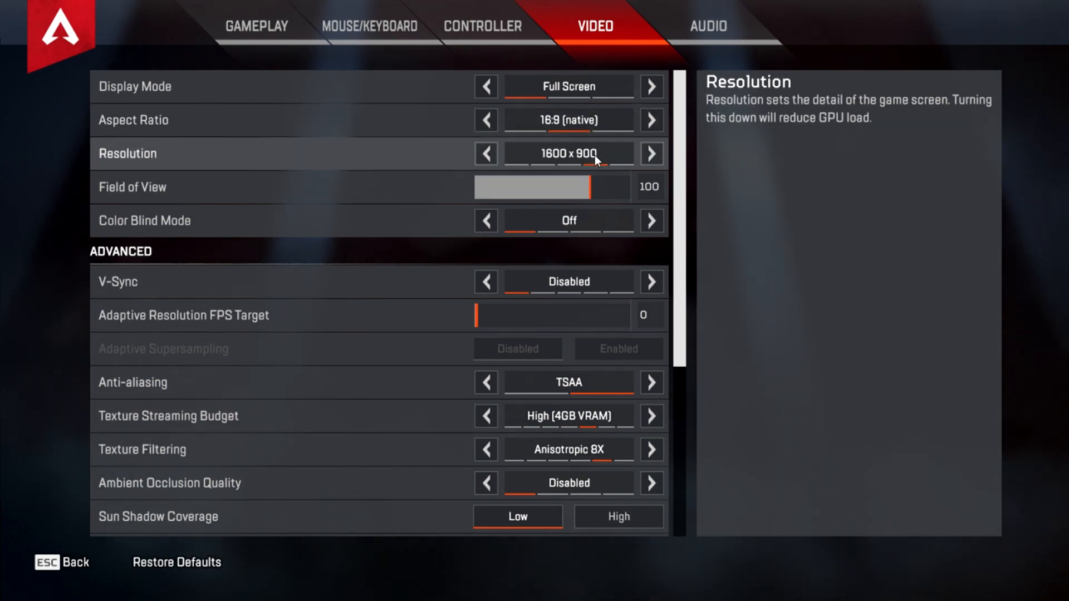
{"action": "scroll", "scroll_direction": "down", "scroll_amount": 3}
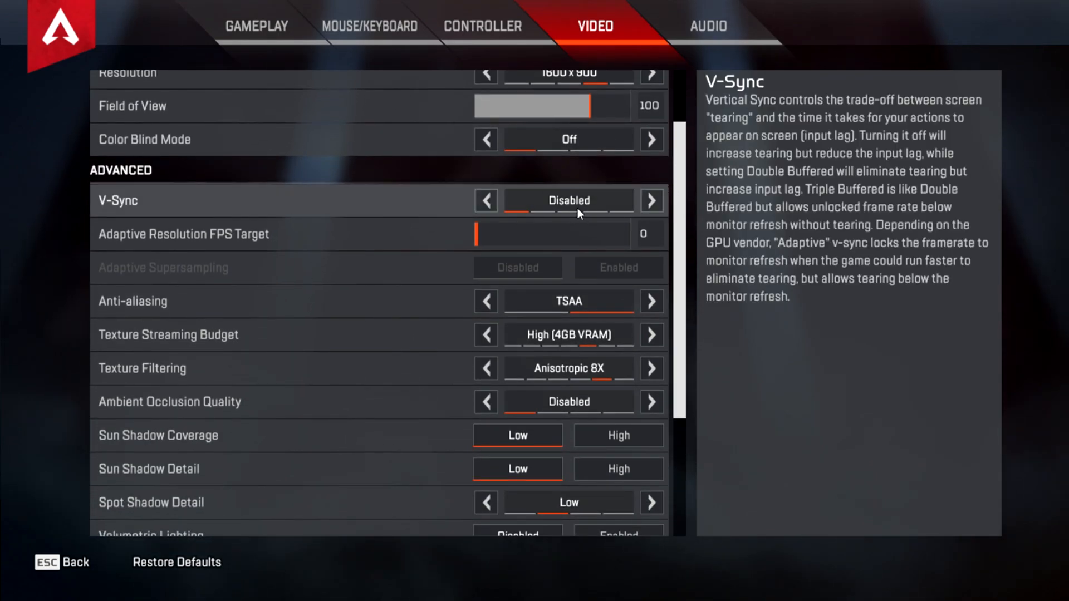
{"action": "scroll", "scroll_direction": "down", "scroll_amount": 3}
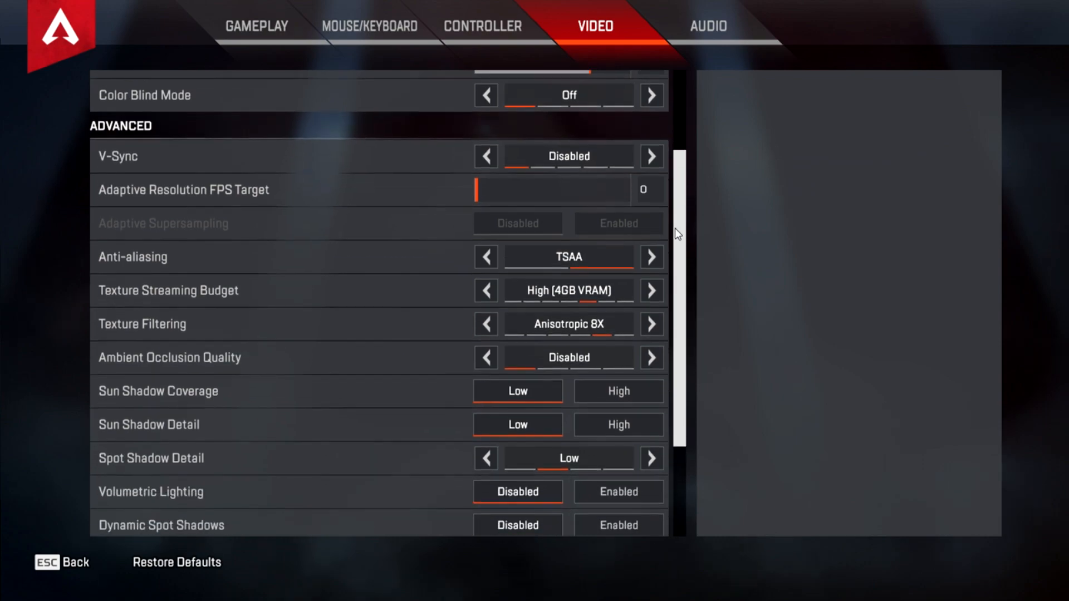
{"action": "scroll", "scroll_direction": "up", "scroll_amount": 3}
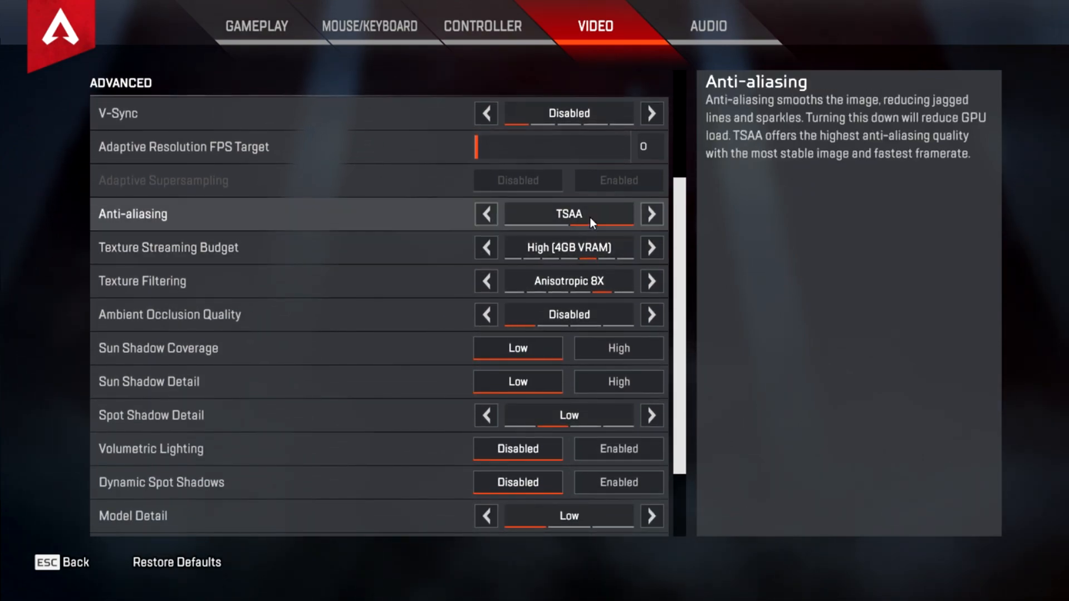
Step: Raise Texture Streaming Budget to Very High, then return it to High
{"action": "left_click", "coordinate": [650, 214]}
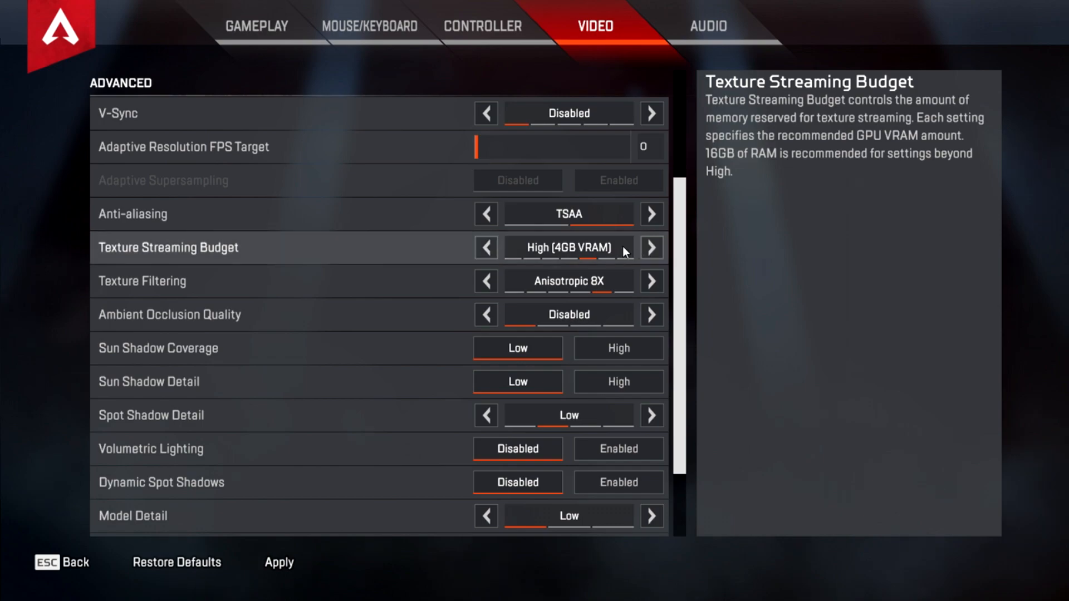
{"action": "left_click", "coordinate": [651, 247]}
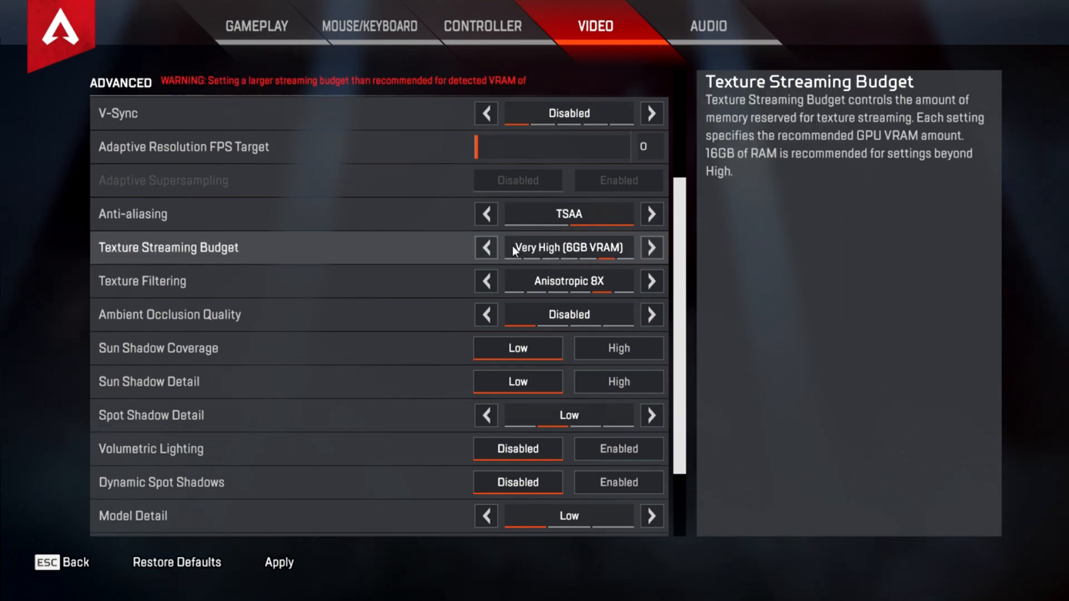
{"action": "left_click", "coordinate": [485, 247]}
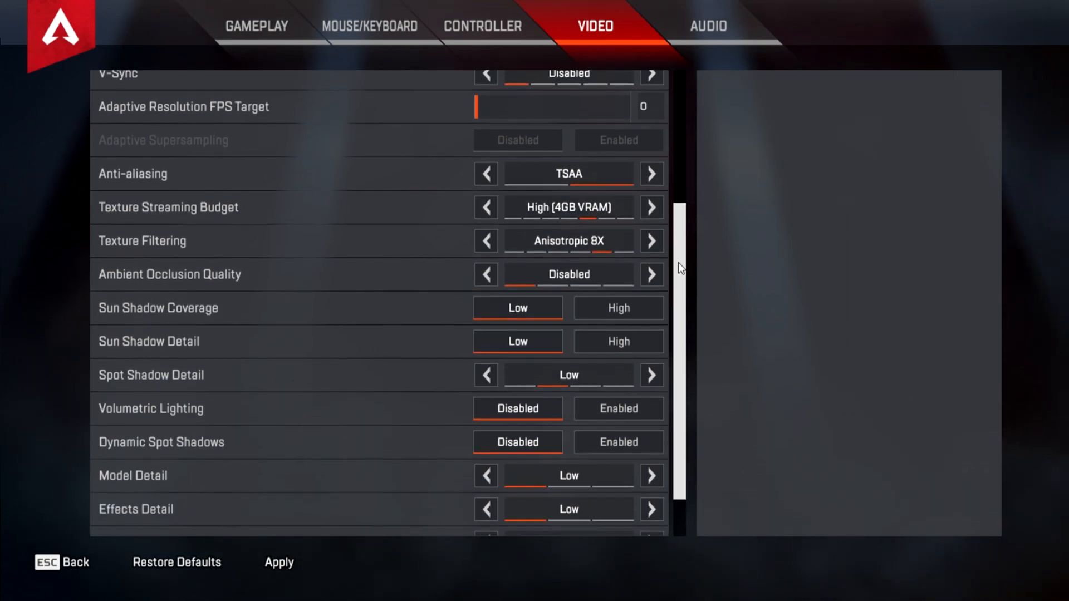
Step: Set Texture Filtering back to Anisotropic 8X and review the low detail settings up to the top
{"action": "scroll", "scroll_direction": "down", "scroll_amount": 3}
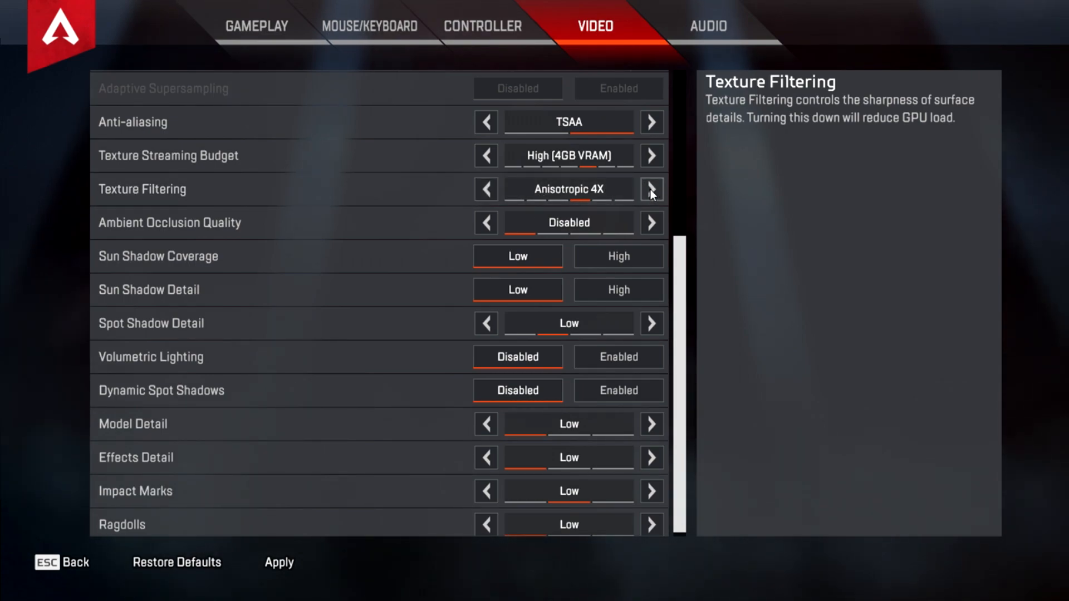
{"action": "left_click", "coordinate": [650, 189]}
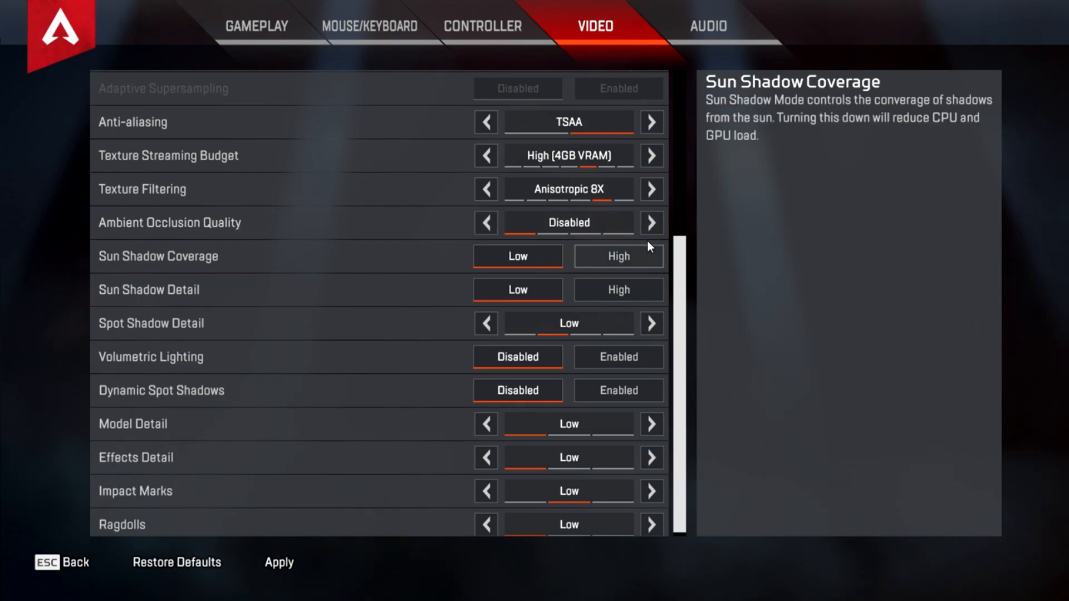
{"action": "mouse_move", "coordinate": [690, 262]}
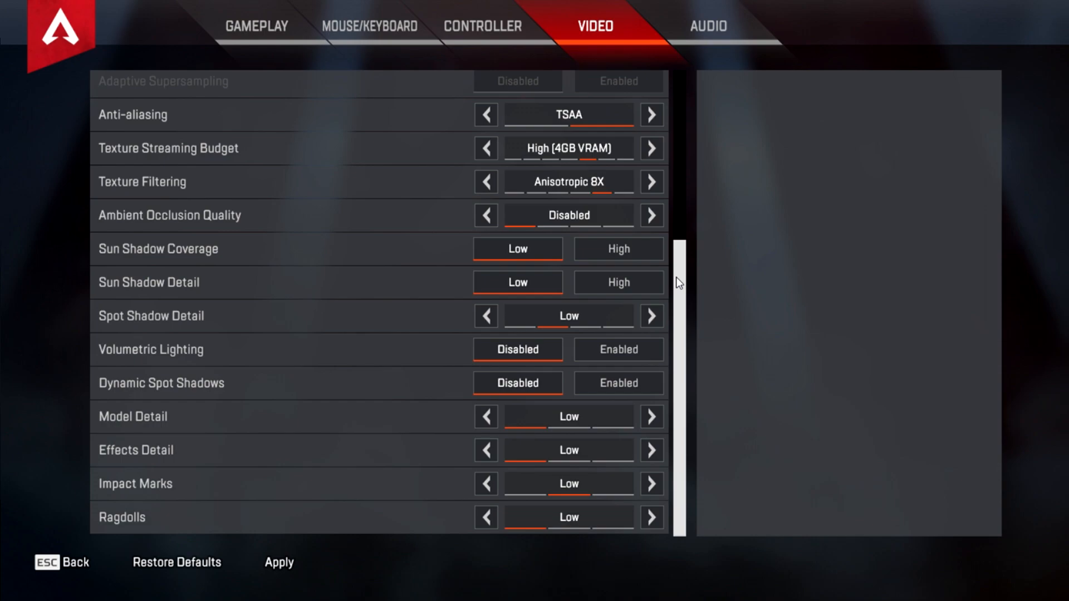
{"action": "mouse_move", "coordinate": [676, 267]}
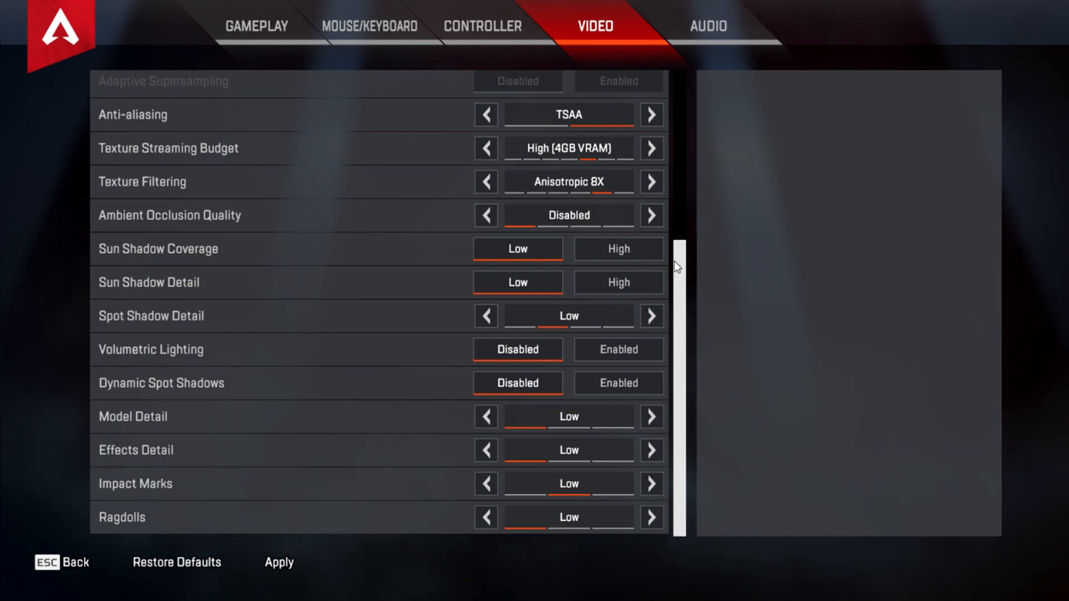
{"action": "mouse_move", "coordinate": [525, 216]}
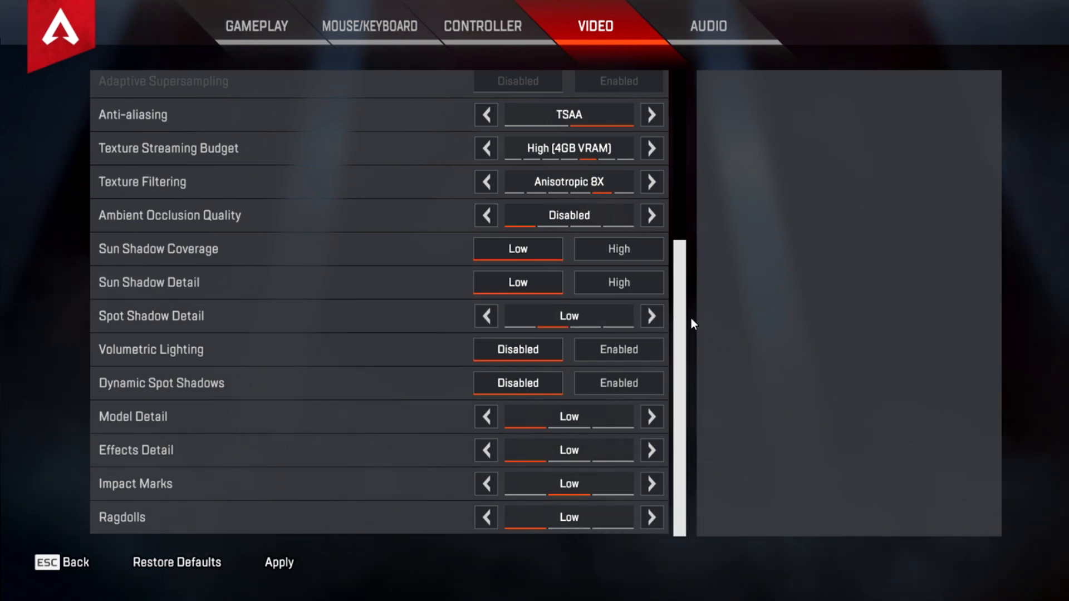
{"action": "mouse_move", "coordinate": [618, 349]}
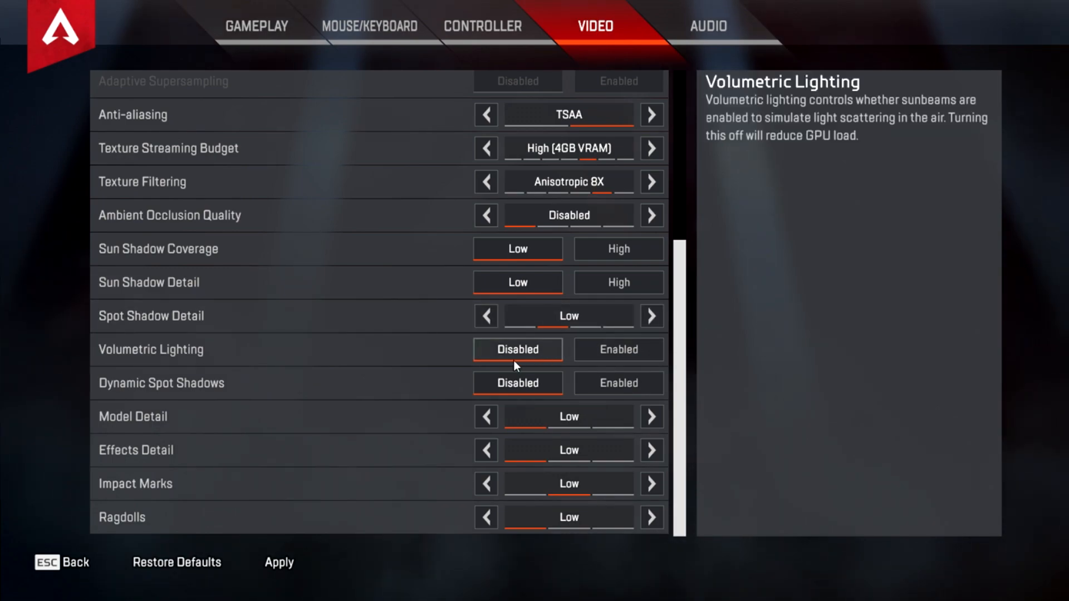
{"action": "mouse_move", "coordinate": [695, 362]}
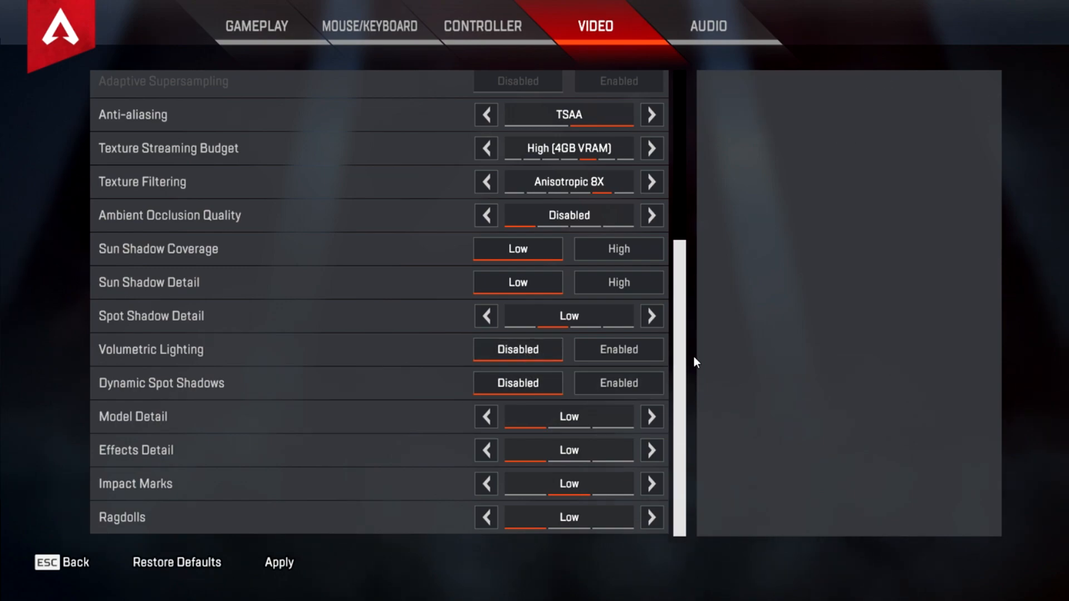
{"action": "mouse_move", "coordinate": [552, 450]}
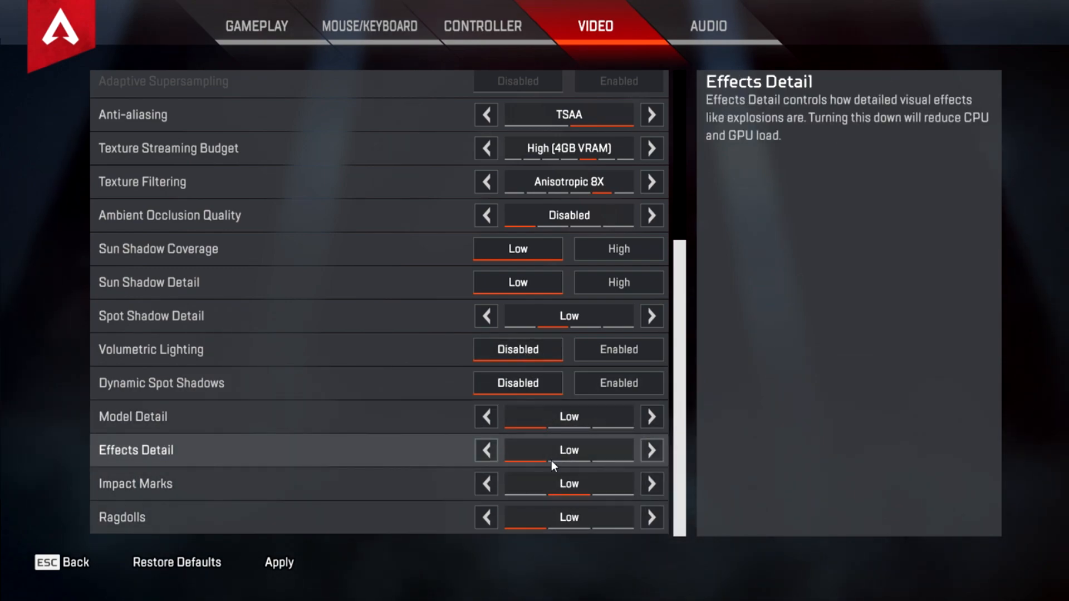
{"action": "mouse_move", "coordinate": [539, 417]}
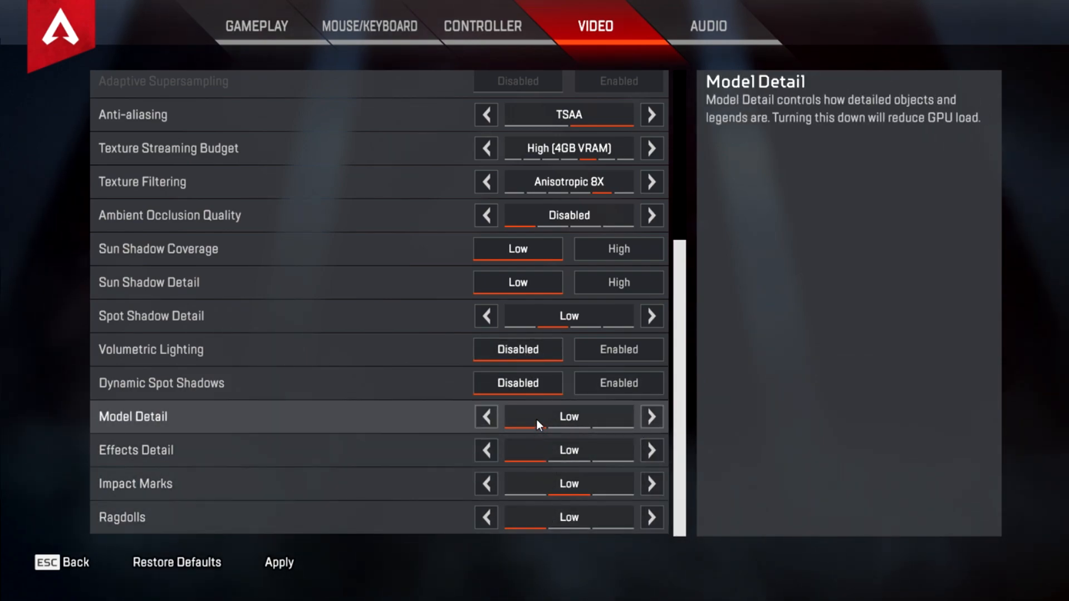
{"action": "scroll", "scroll_direction": "up", "scroll_amount": 3}
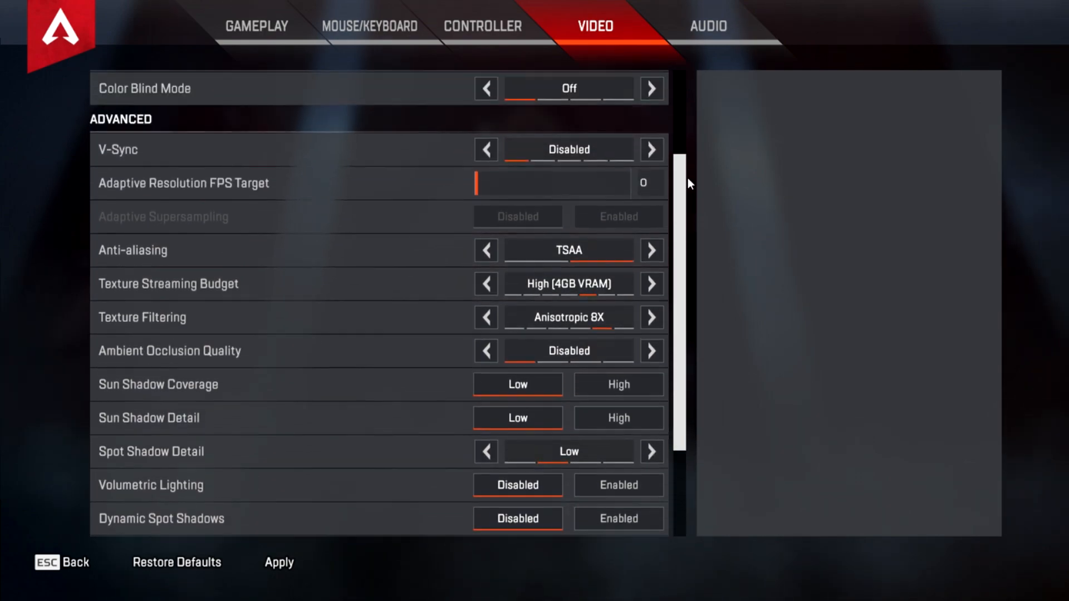
{"action": "scroll", "scroll_direction": "up", "scroll_amount": 3}
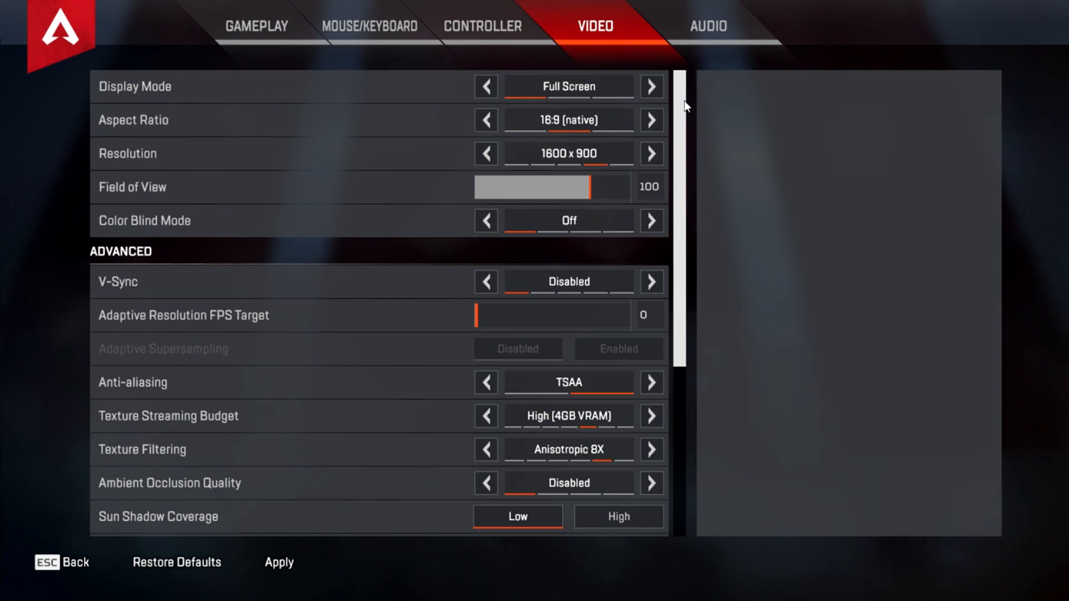
{"action": "mouse_move", "coordinate": [285, 585]}
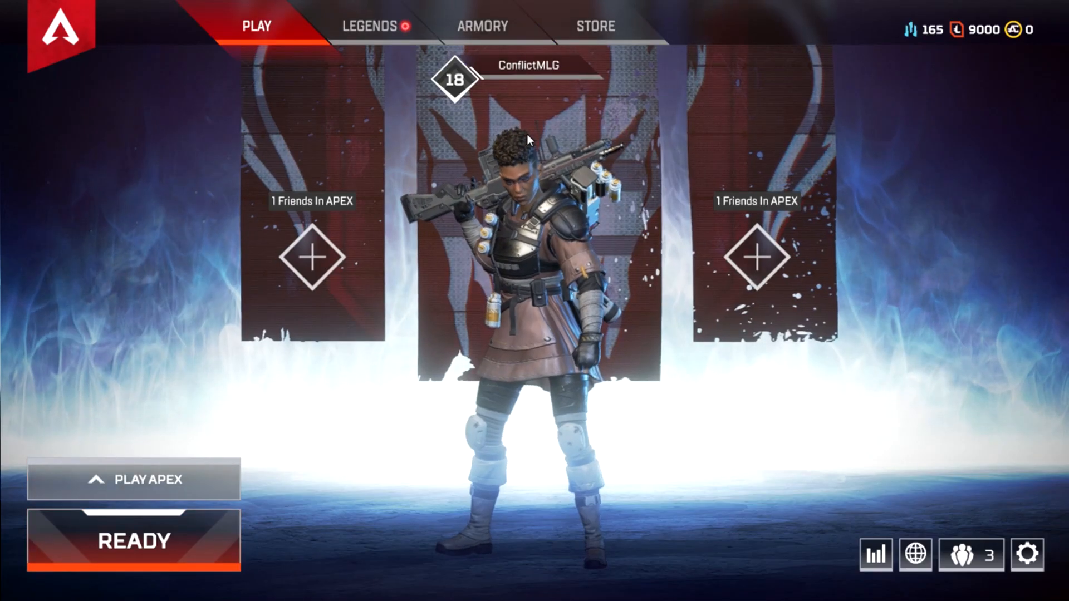
Step: View the player profile stats, return to the lobby, and browse the Armory weapon categories
{"action": "left_click", "coordinate": [525, 68]}
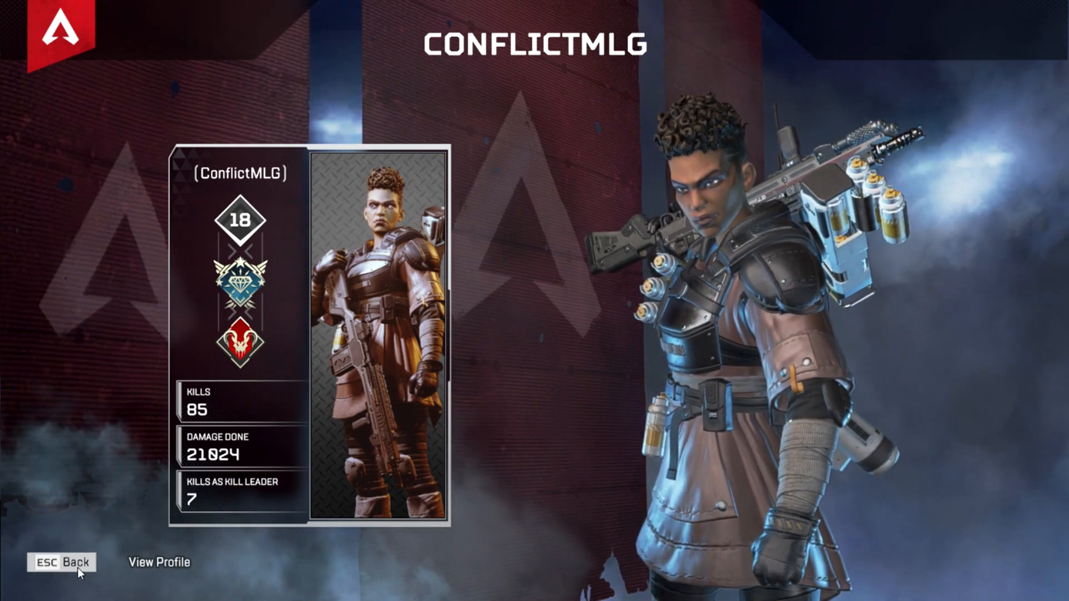
{"action": "left_click", "coordinate": [61, 562]}
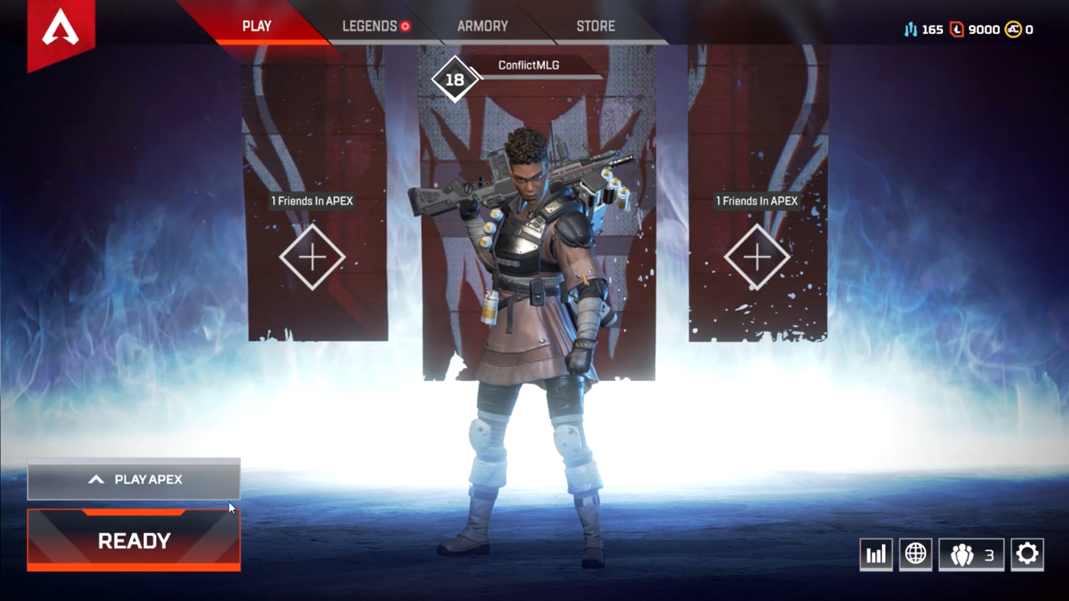
{"action": "left_click", "coordinate": [481, 26]}
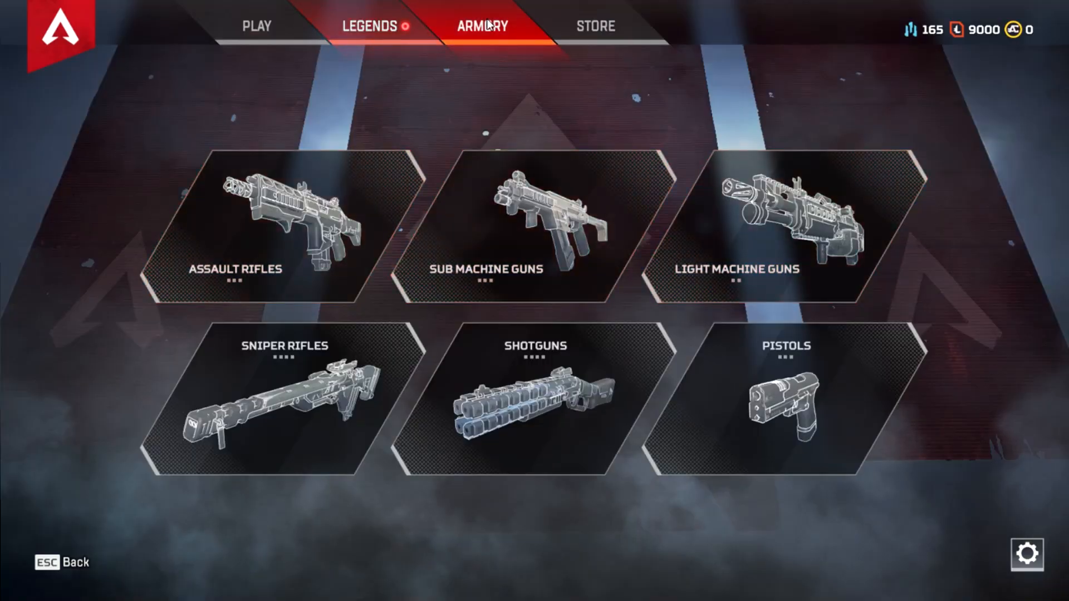
{"action": "left_click", "coordinate": [261, 219]}
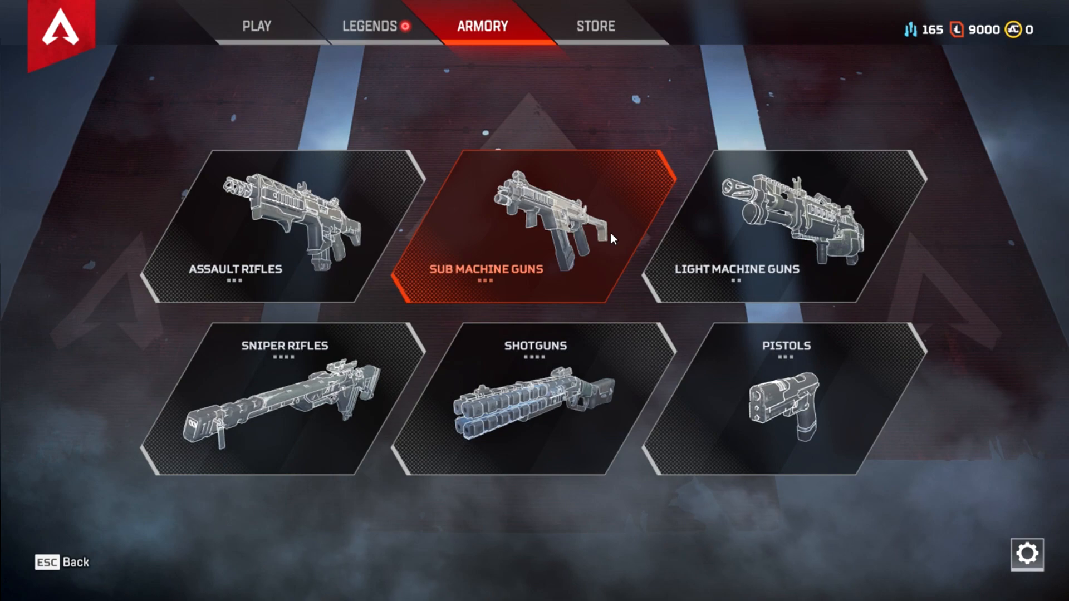
{"action": "mouse_move", "coordinate": [610, 233]}
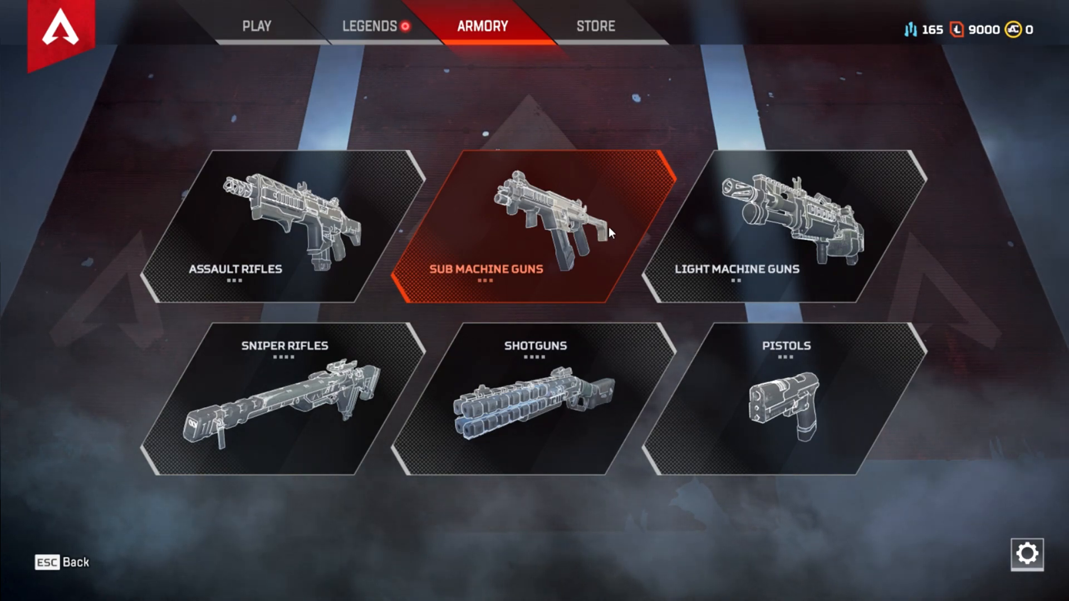